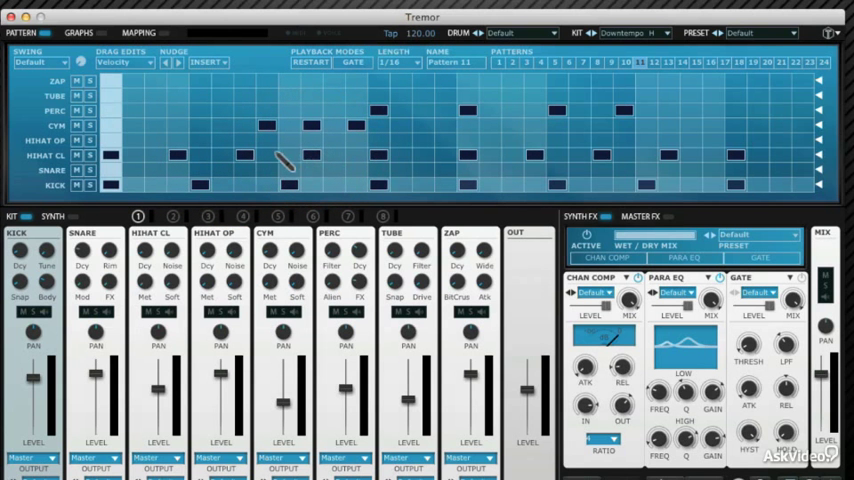
mouse_move(820, 126)
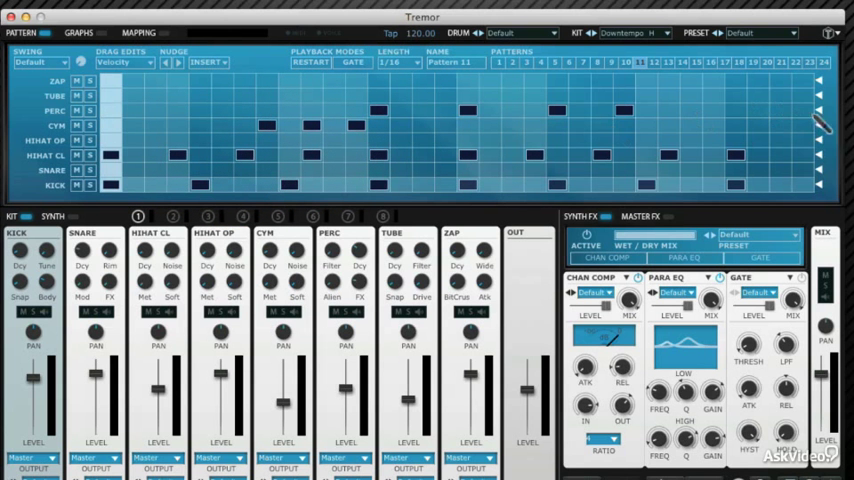
mouse_move(120, 136)
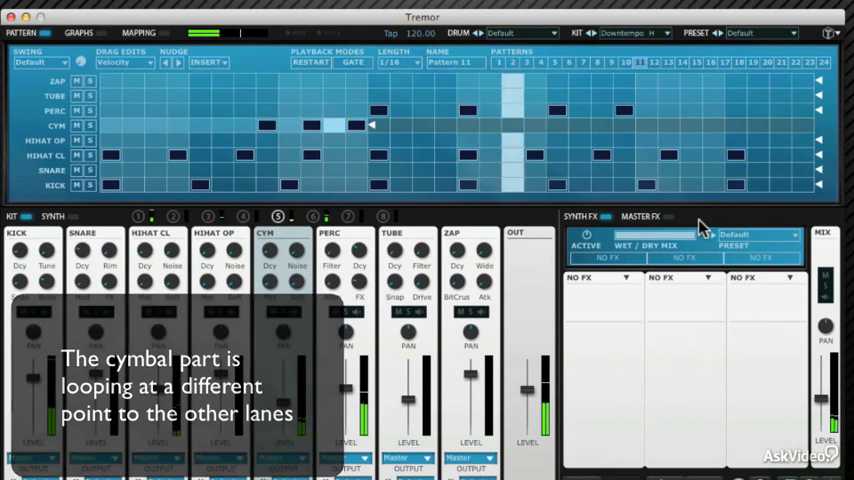
Play the pattern to hear the cymbal lane loop at a shorter length than the others.
left_click(370, 126)
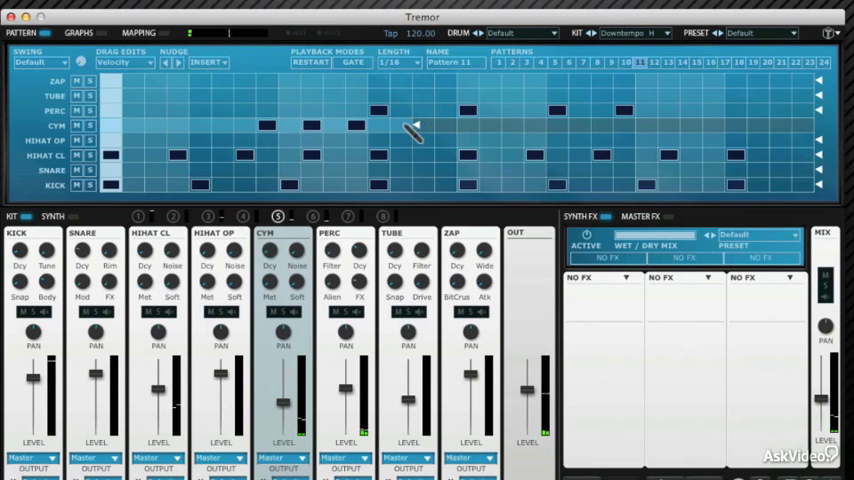
mouse_move(90, 130)
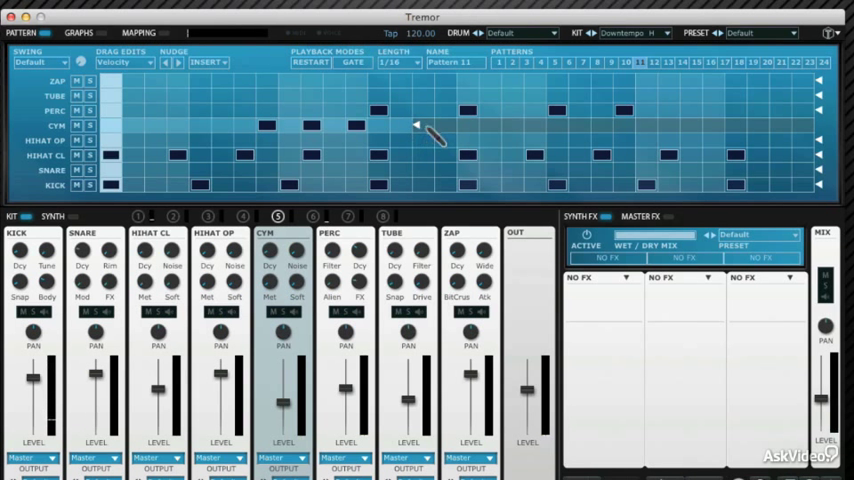
mouse_move(428, 140)
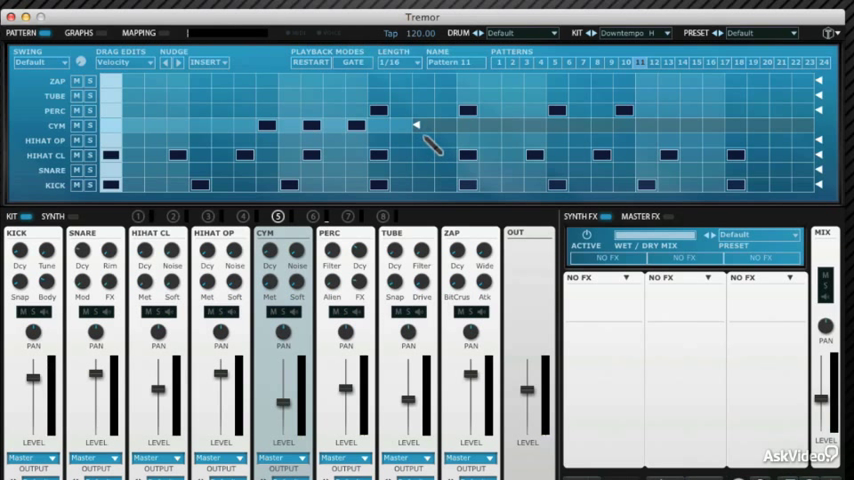
mouse_move(416, 132)
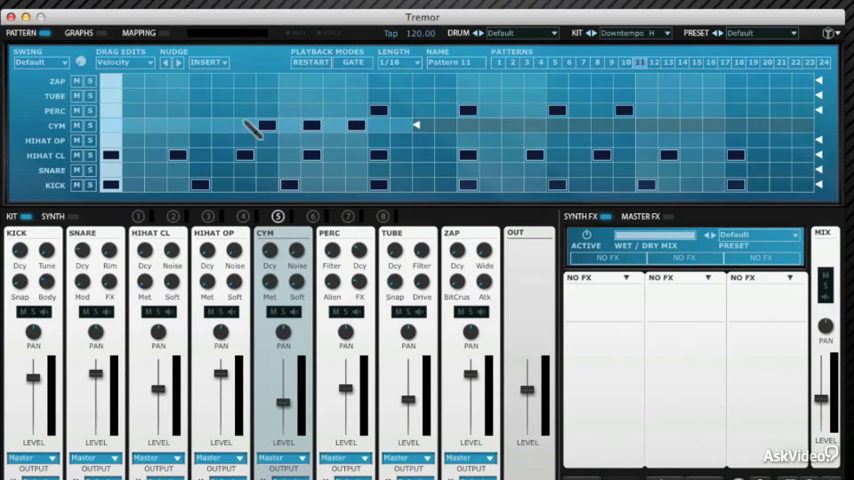
mouse_move(356, 130)
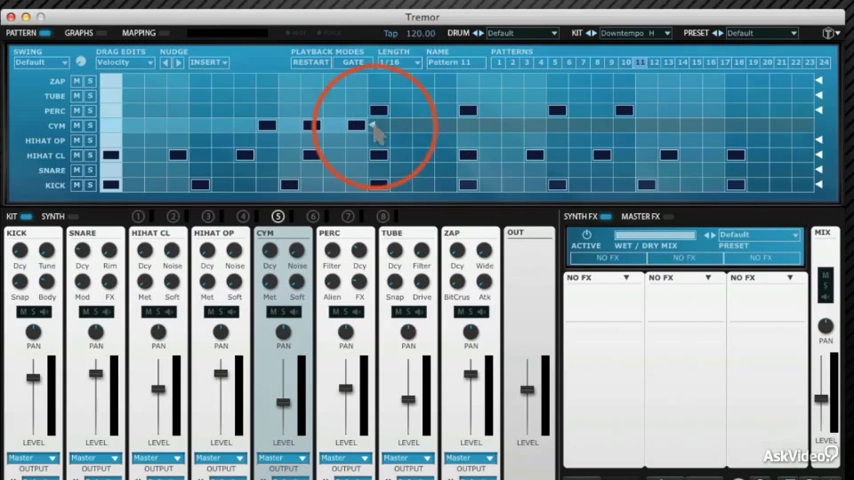
mouse_move(736, 126)
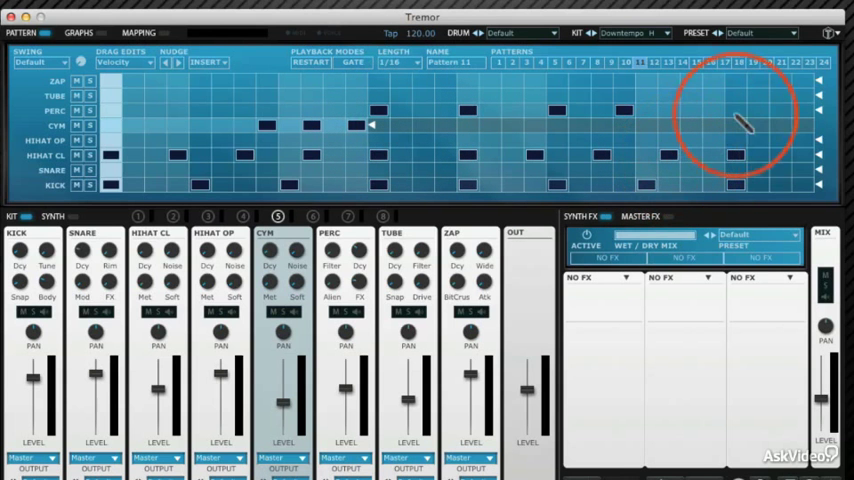